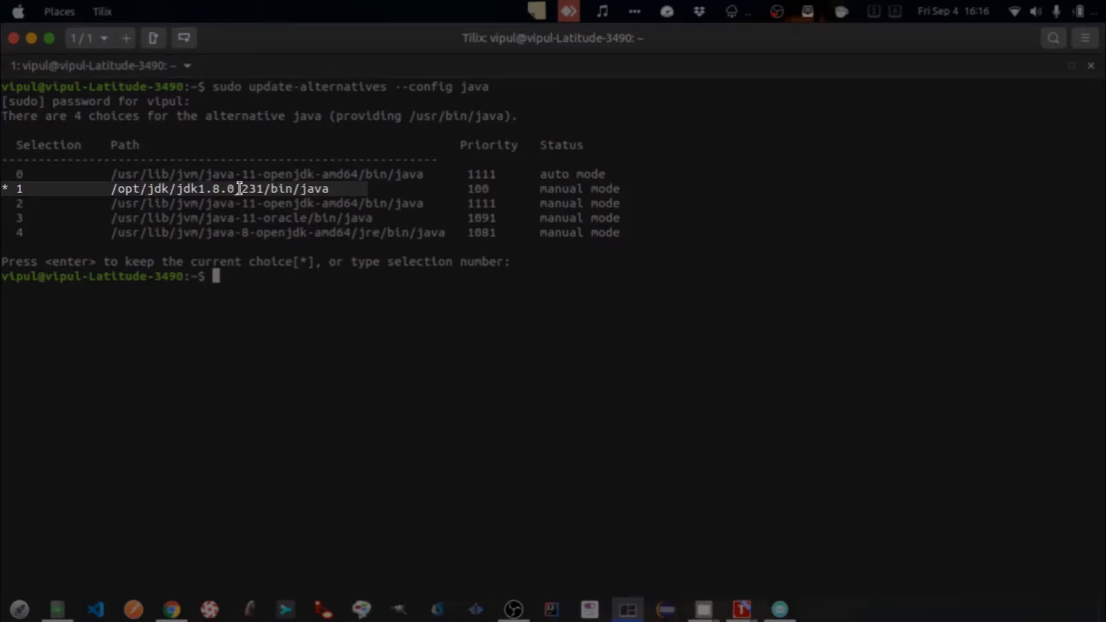
{"action": "mouse_move", "coordinate": [228, 395]}
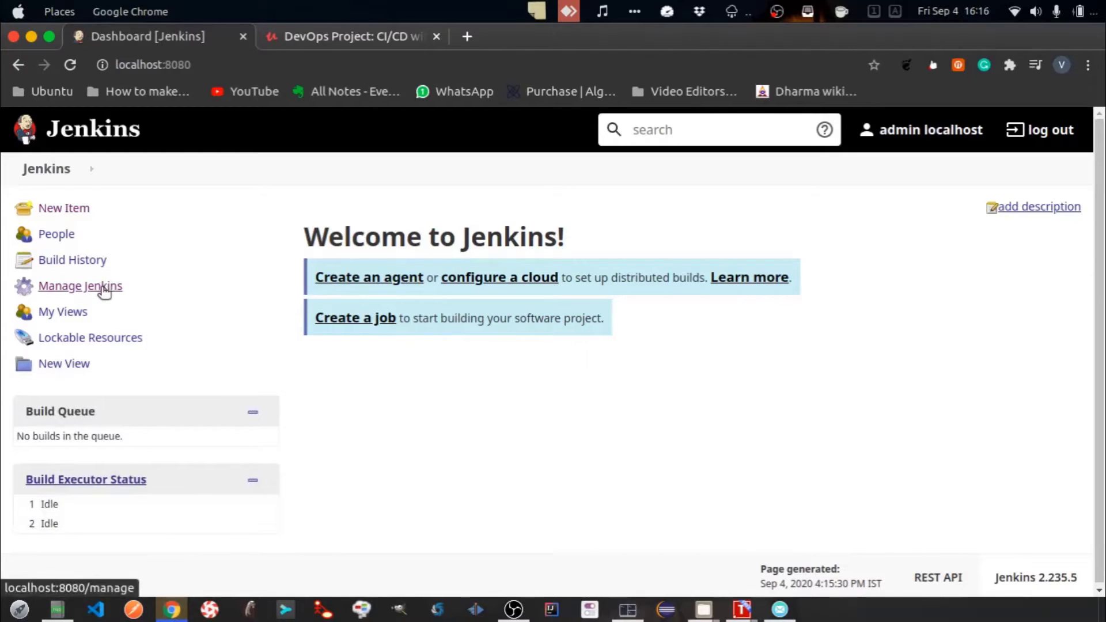
In Global Tool Configuration, add a JDK named JAVA_HOME with Install automatically unchecked
{"action": "left_click", "coordinate": [80, 286]}
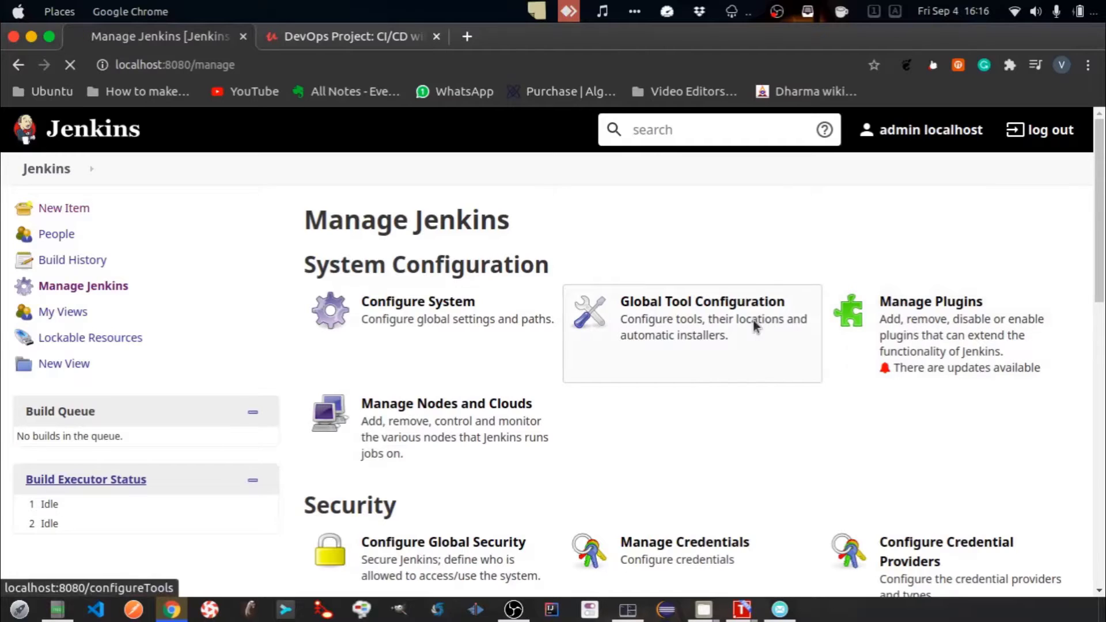
{"action": "left_click", "coordinate": [701, 300]}
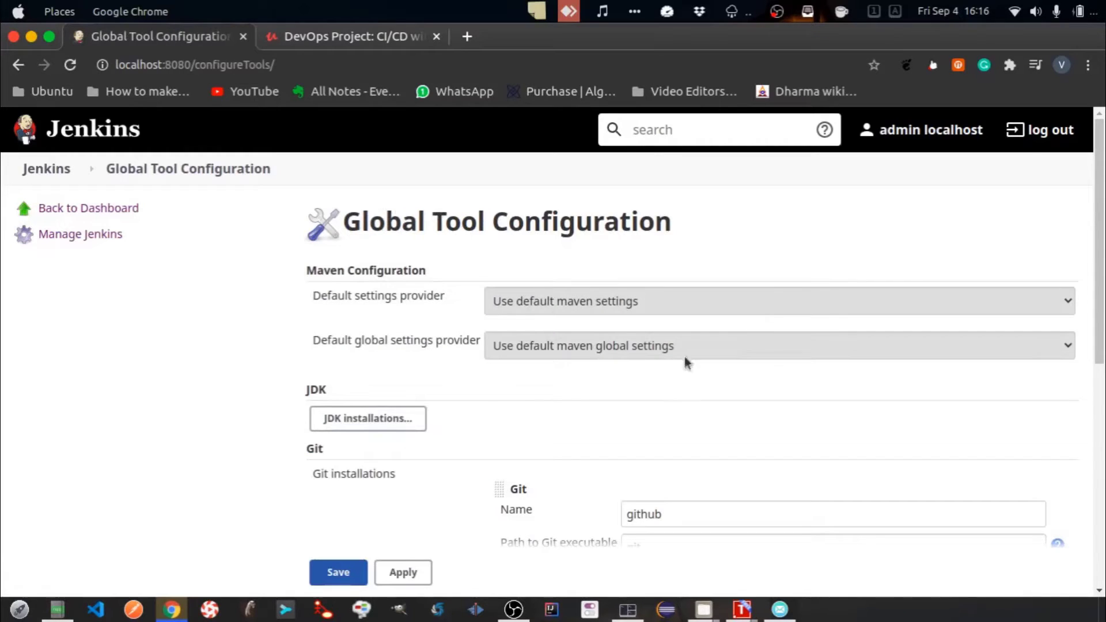
{"action": "left_click", "coordinate": [367, 418]}
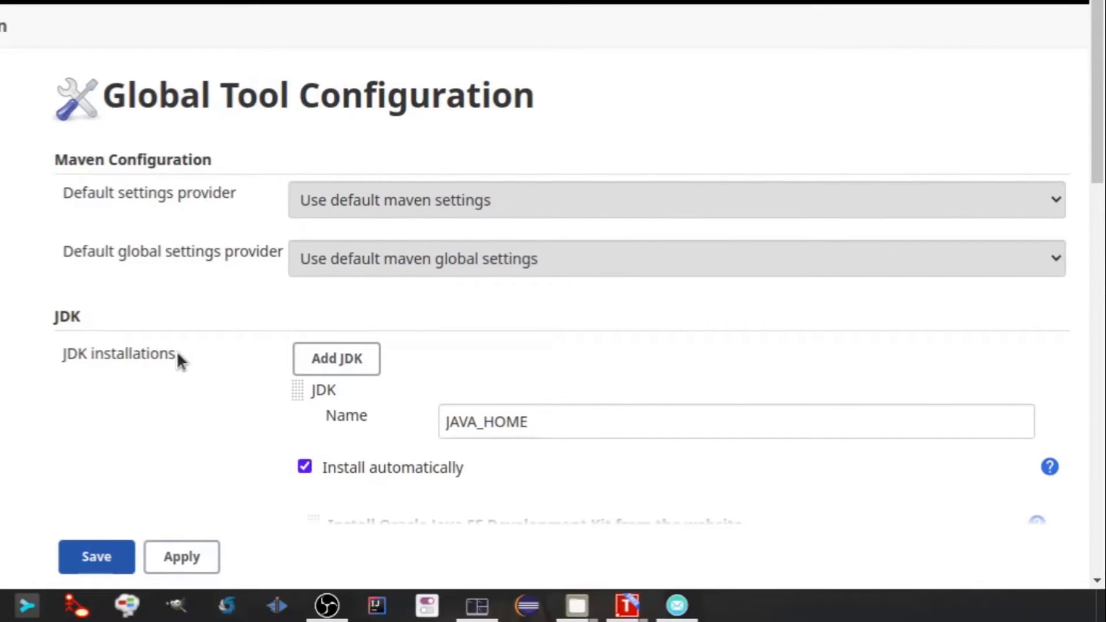
{"action": "mouse_move", "coordinate": [292, 415]}
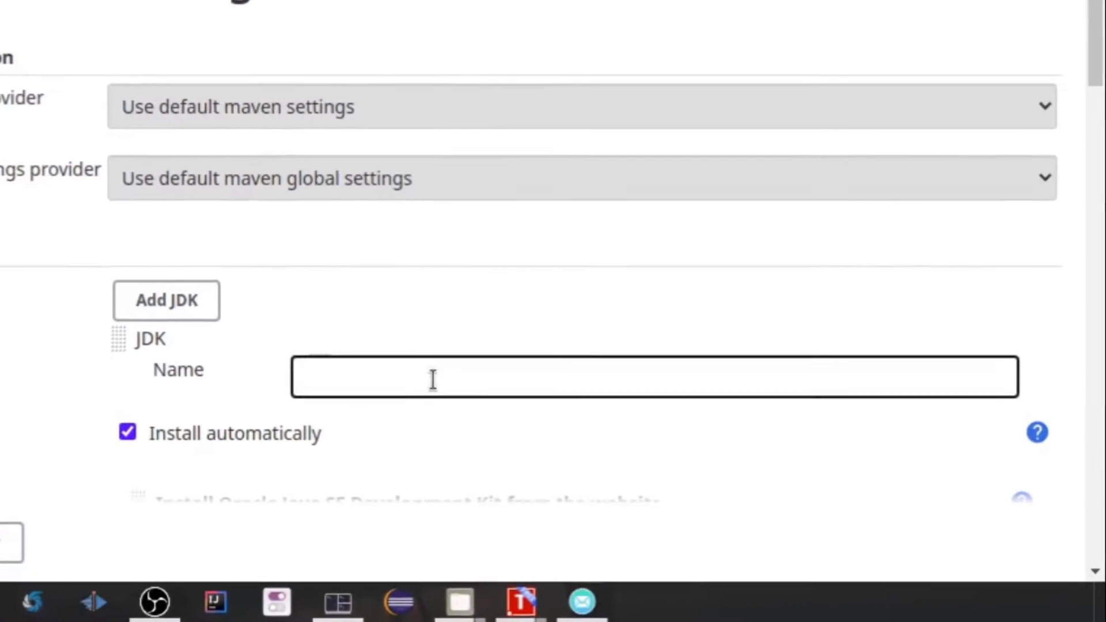
{"action": "type", "text": "JAVA"}
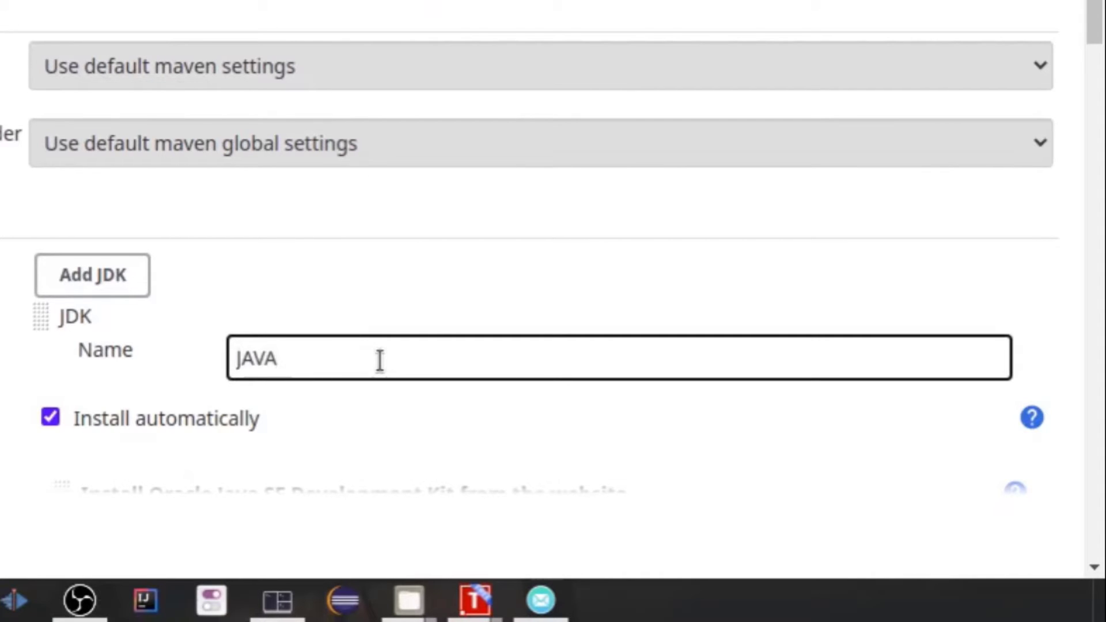
{"action": "type", "text": "_HOME"}
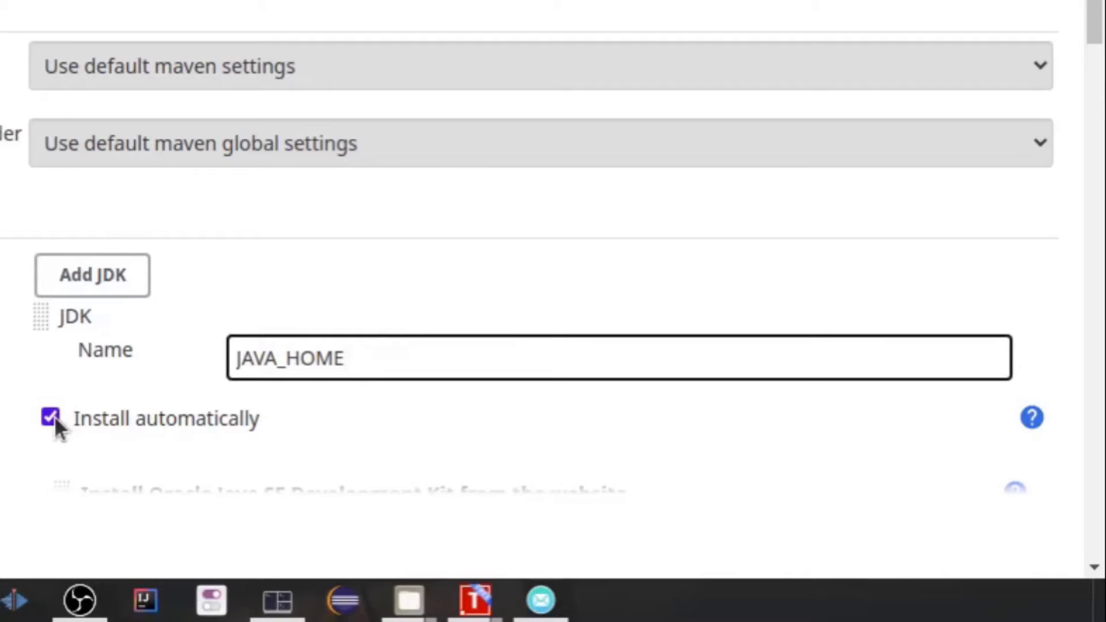
{"action": "left_click", "coordinate": [50, 417]}
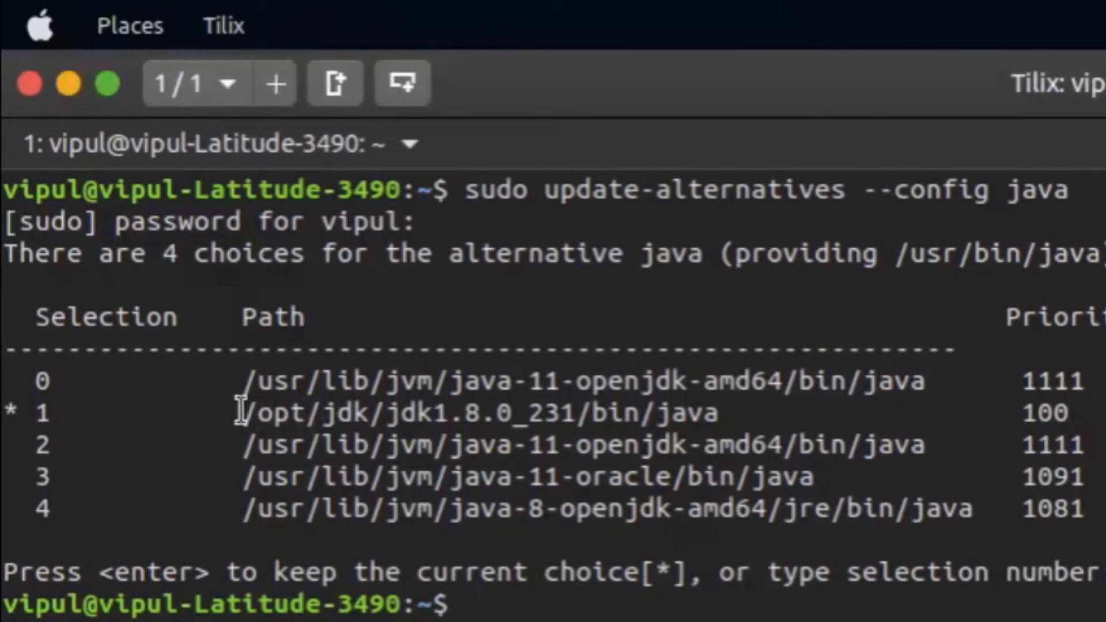
Copy the /opt/jdk/jdk1.8.0_231 path from the terminal's Java alternatives output
{"action": "double_click", "coordinate": [416, 413]}
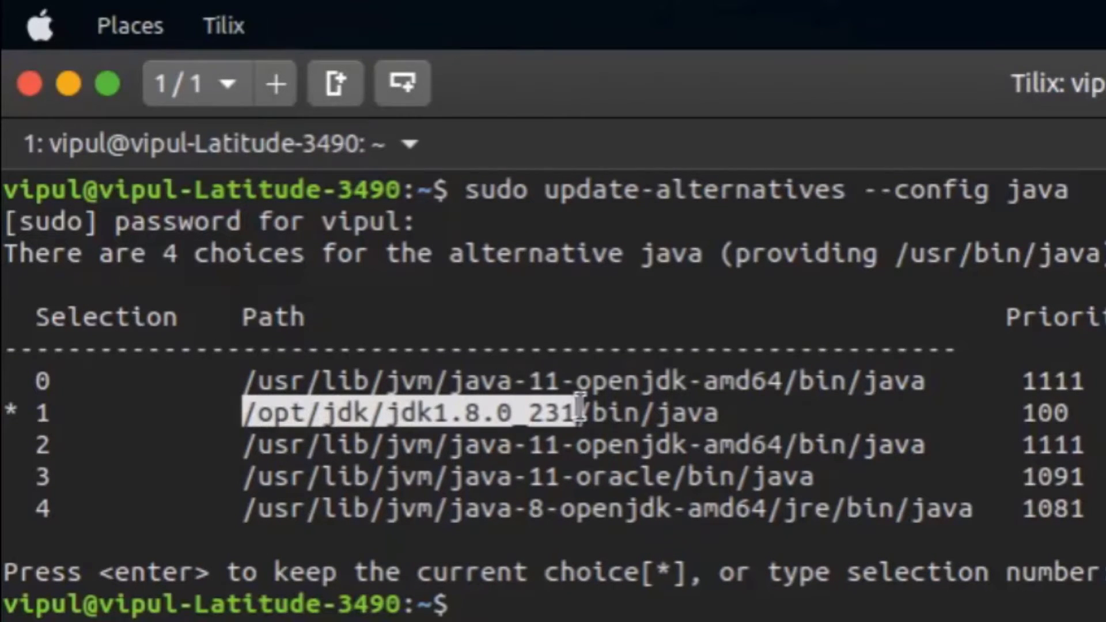
{"action": "right_click", "coordinate": [558, 412]}
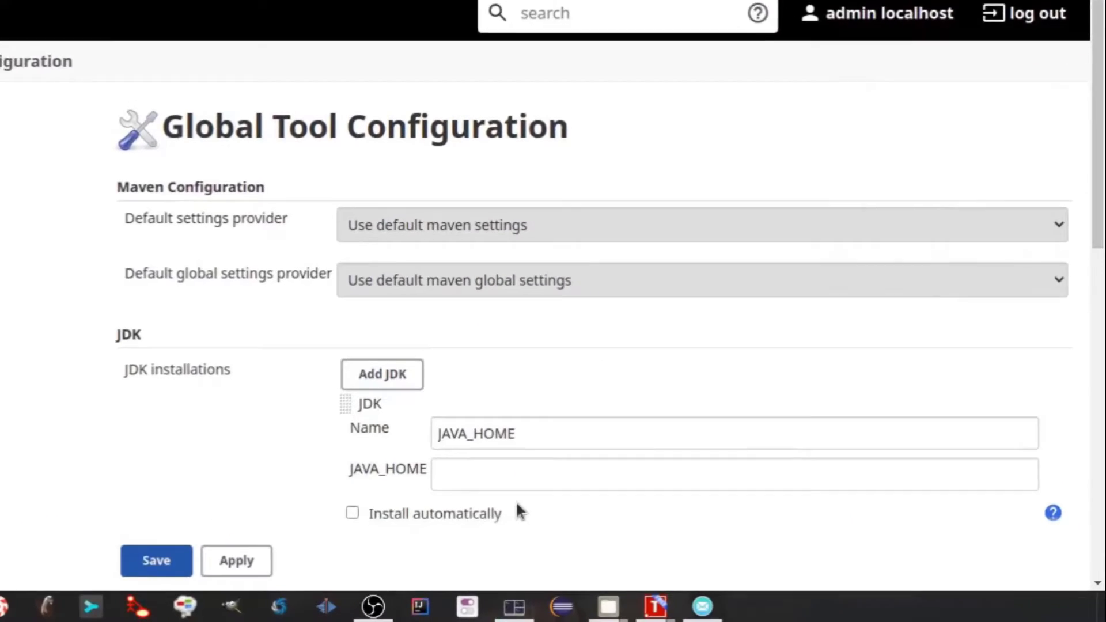
Set JAVA_HOME's path to /opt/jdk/jdk1.8.0_231/, apply, and return to the Jenkins dashboard
{"action": "type", "text": "/opt/jdk/jdk1.8.0_231/"}
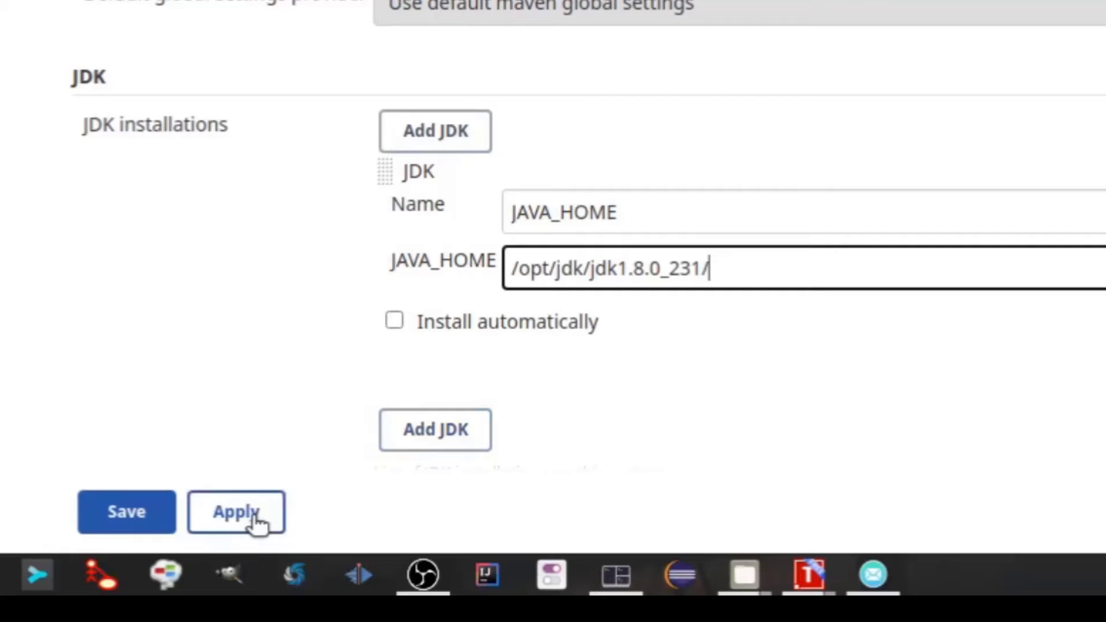
{"action": "left_click", "coordinate": [235, 511]}
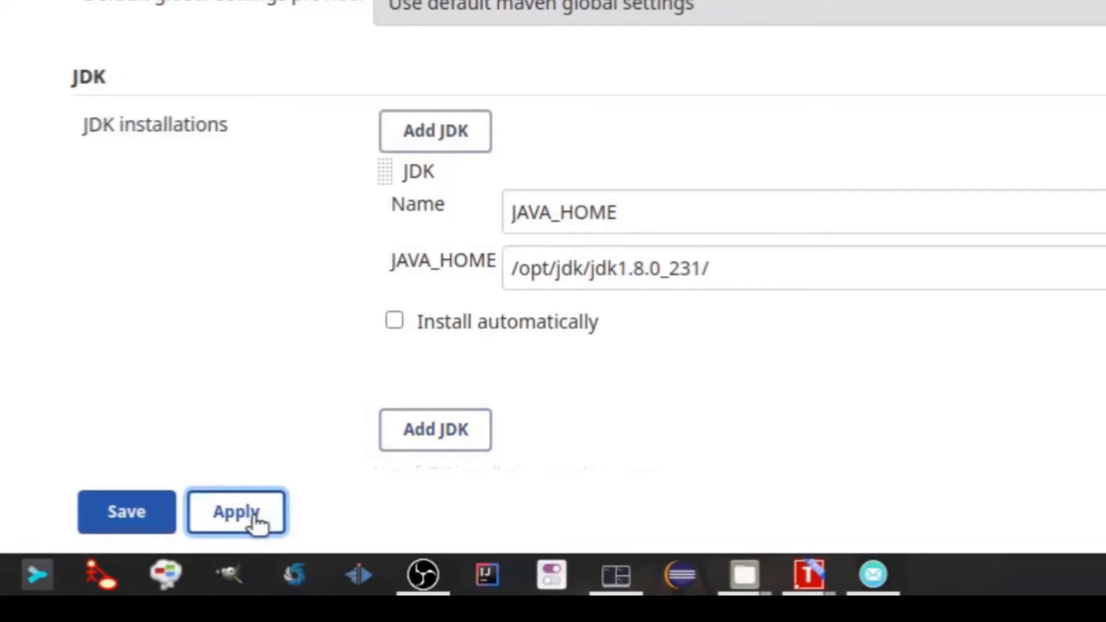
{"action": "left_click", "coordinate": [235, 511]}
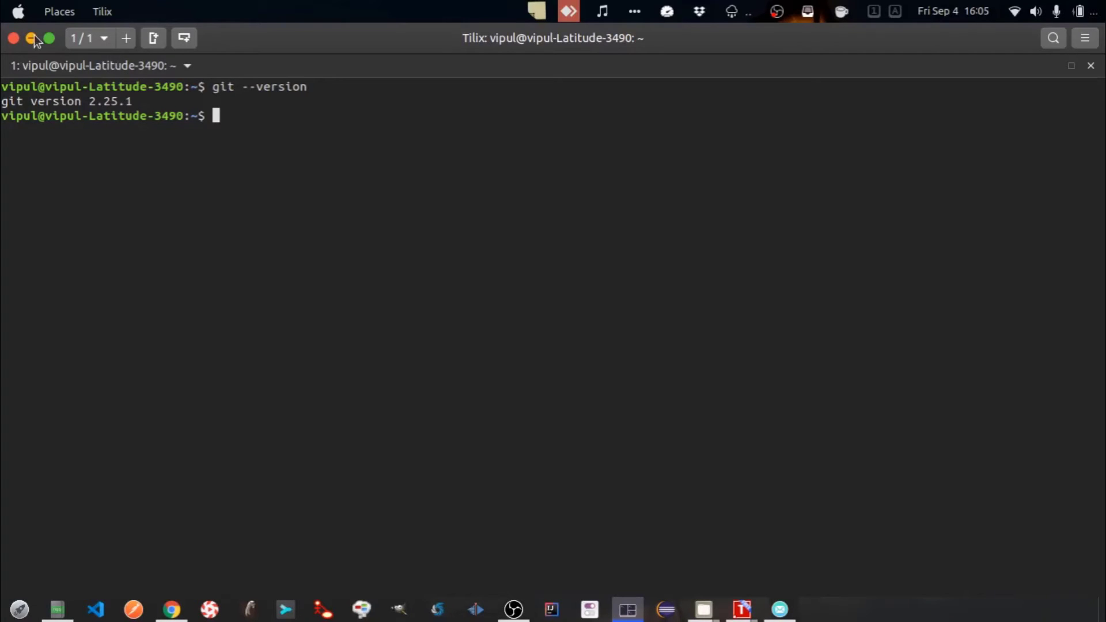
{"action": "left_click", "coordinate": [32, 38]}
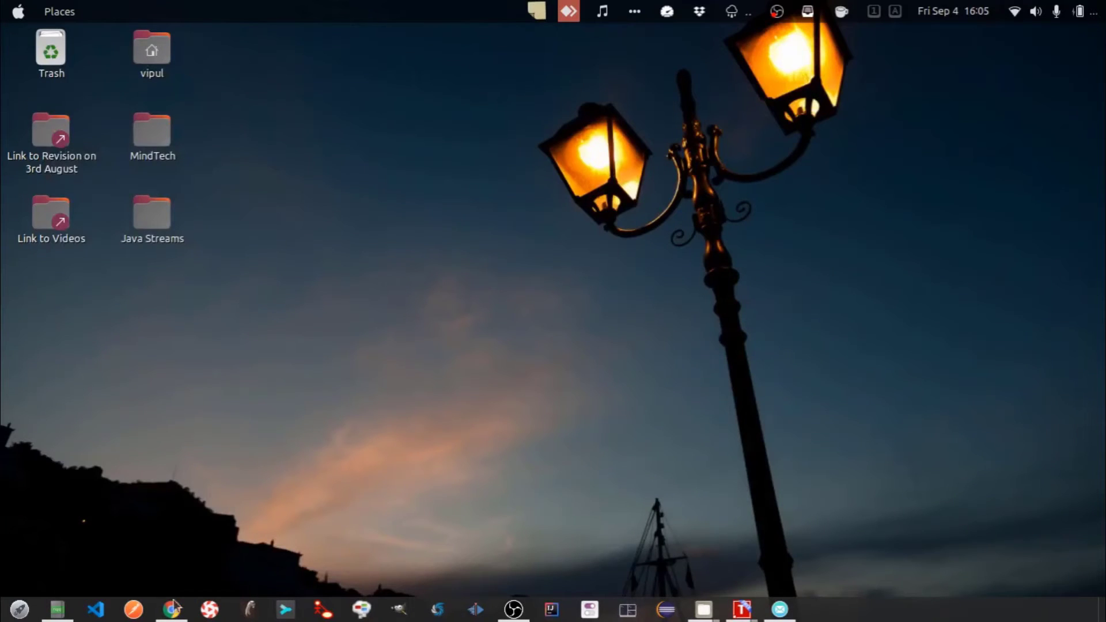
{"action": "left_click", "coordinate": [171, 609]}
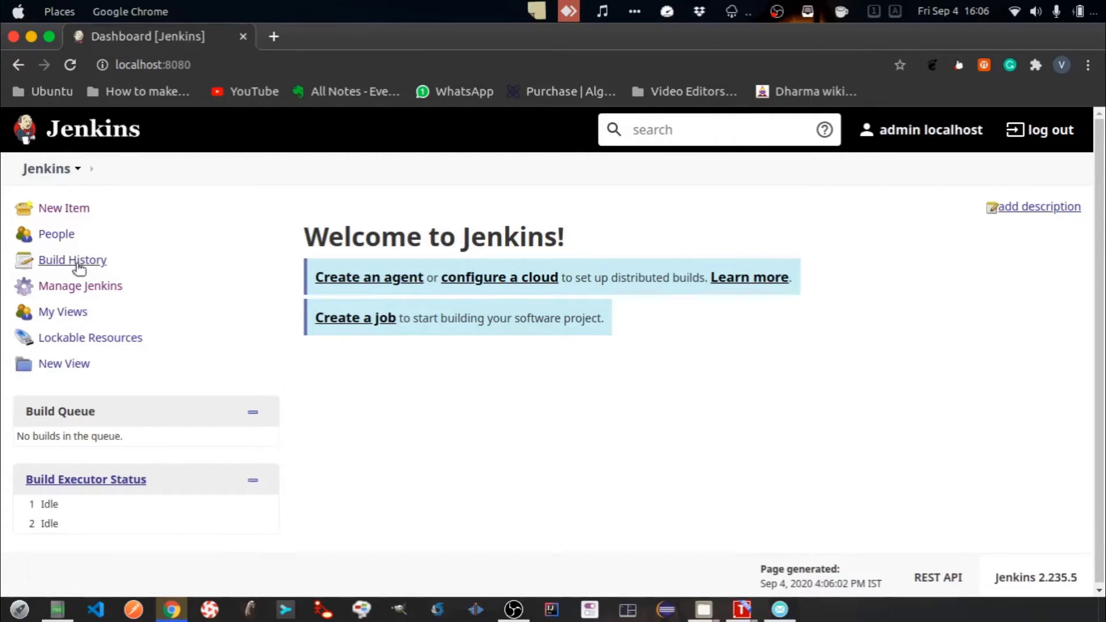
Review the Installed plugins list in Manage Plugins (Ant, Branch API, Credentials)
{"action": "left_click", "coordinate": [80, 286]}
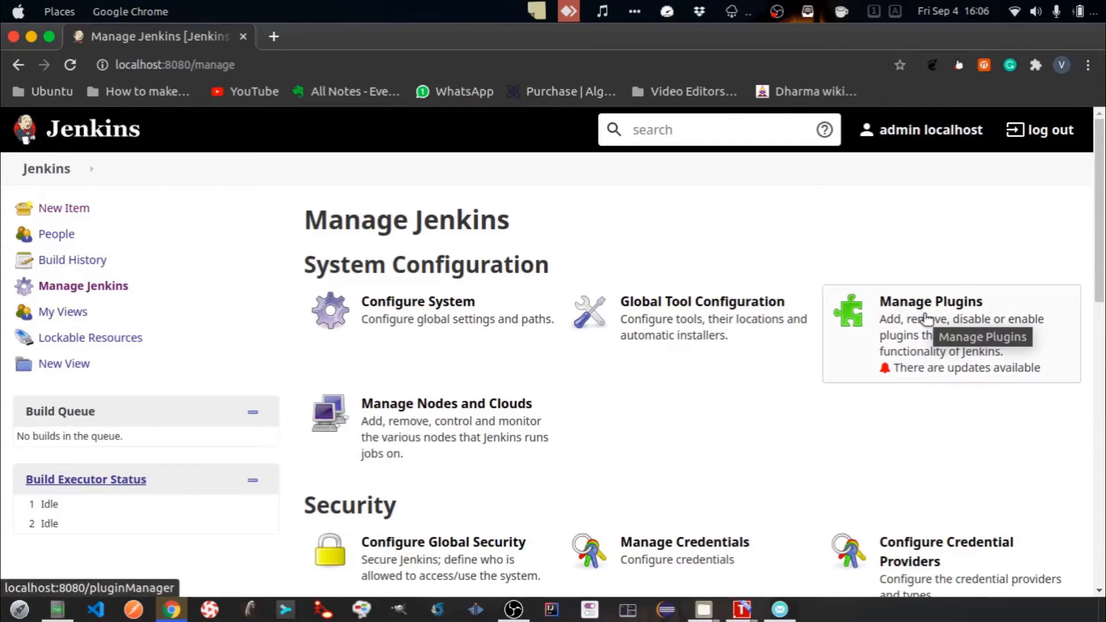
{"action": "left_click", "coordinate": [930, 300]}
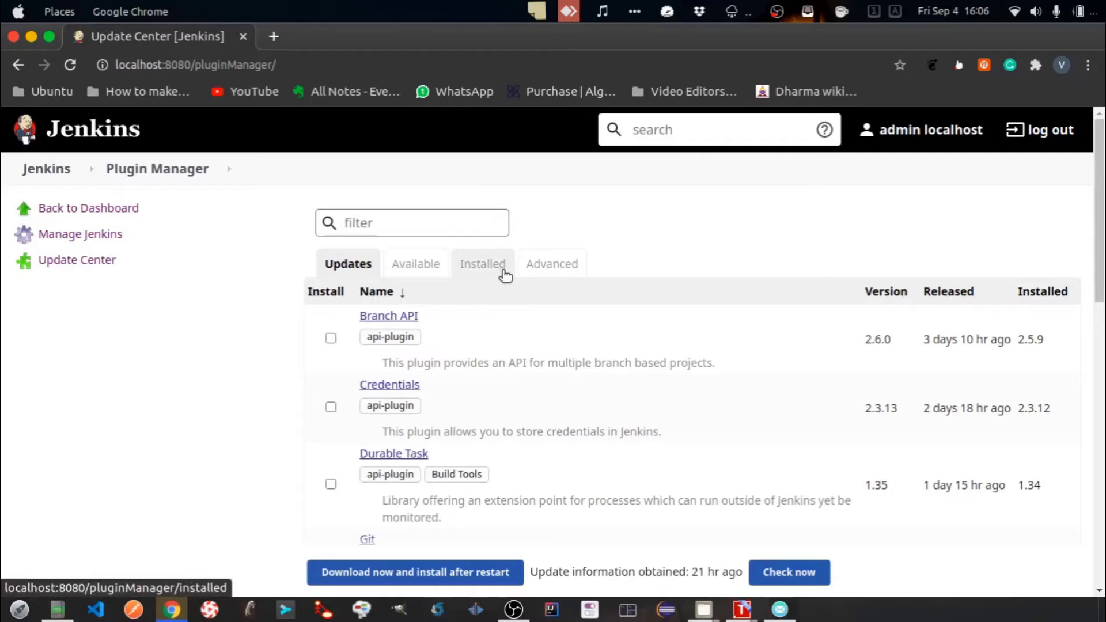
{"action": "left_click", "coordinate": [482, 262]}
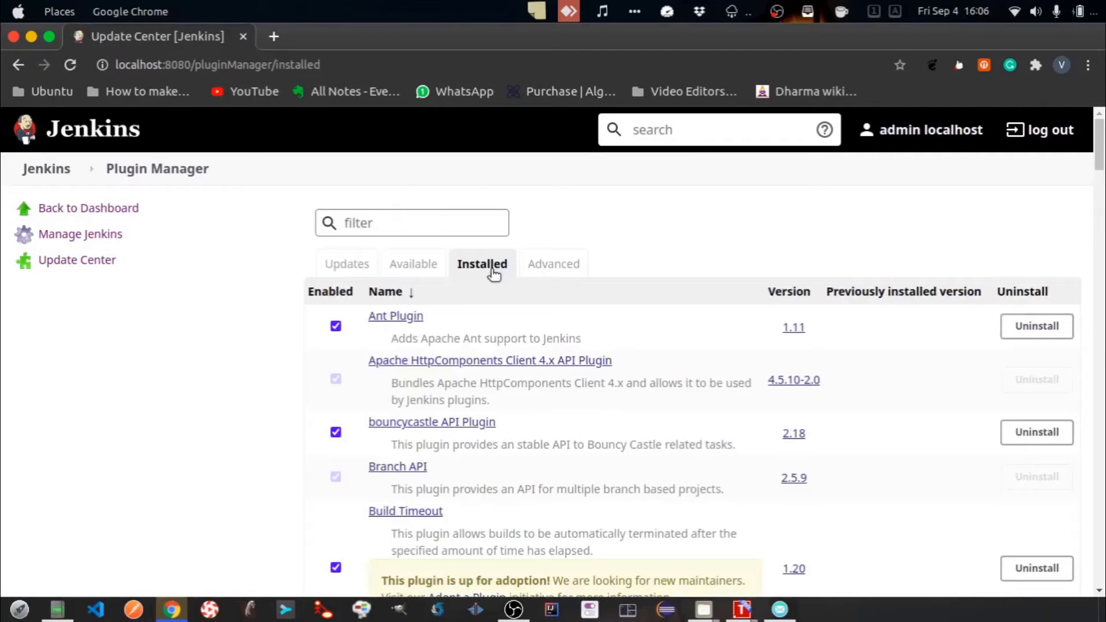
{"action": "scroll", "scroll_direction": "down", "scroll_amount": 3}
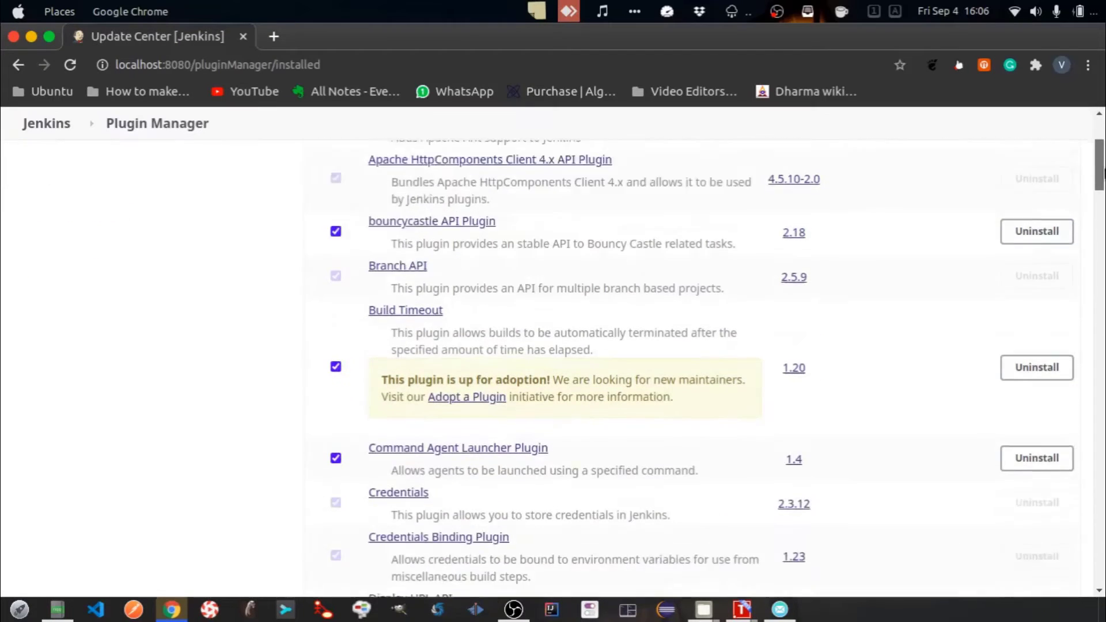
{"action": "scroll", "scroll_direction": "down", "scroll_amount": 3}
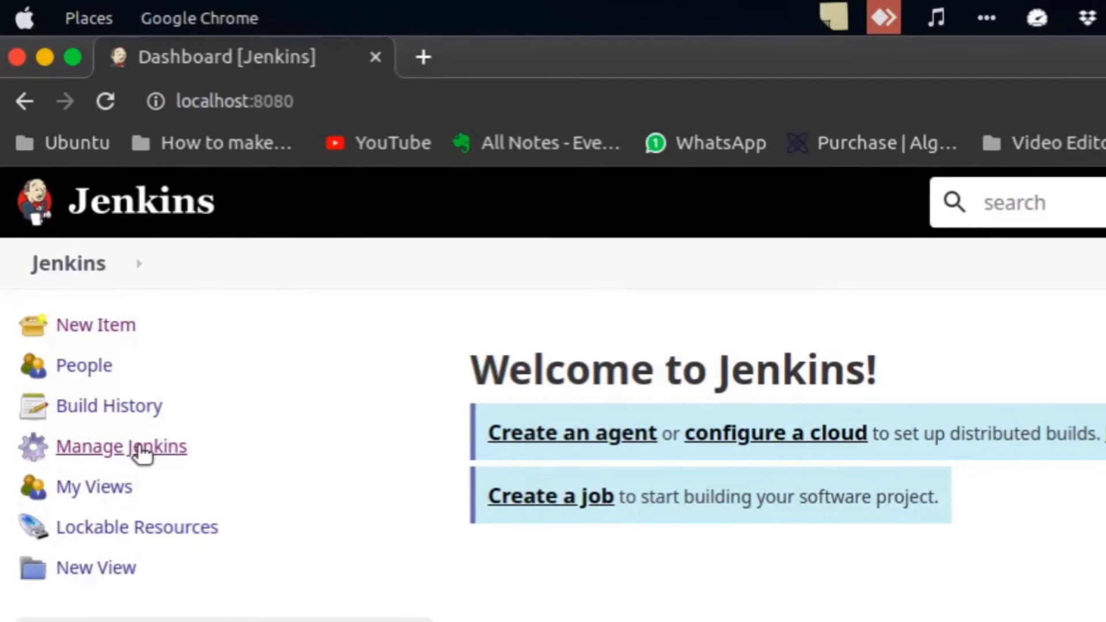
Rename the Git installation from Default to github and save the global tool configuration
{"action": "left_click", "coordinate": [121, 445]}
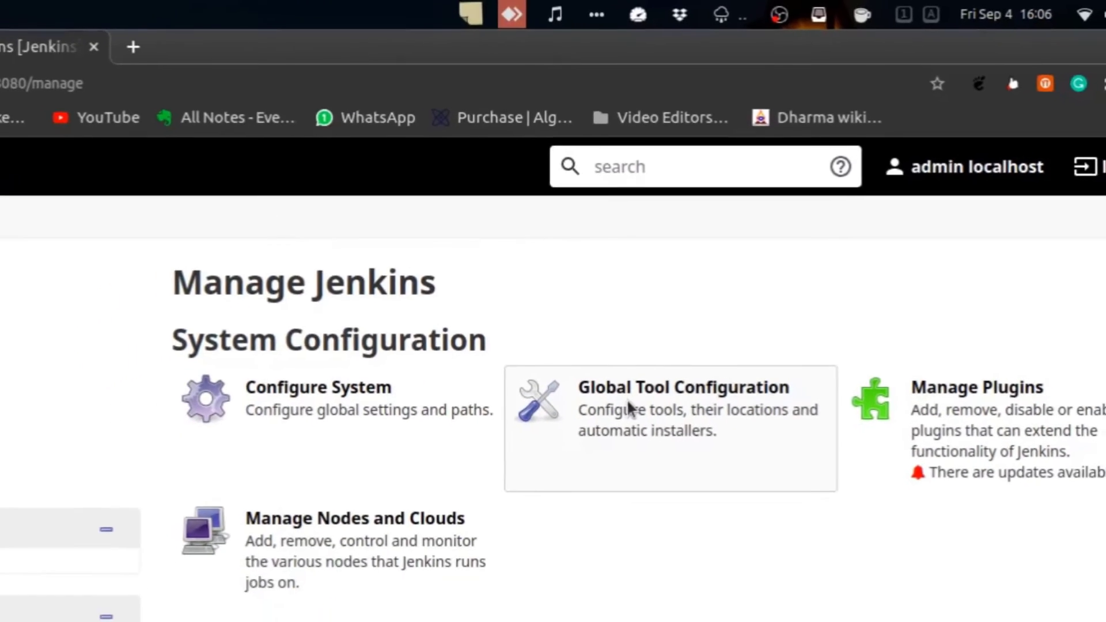
{"action": "left_click", "coordinate": [681, 398]}
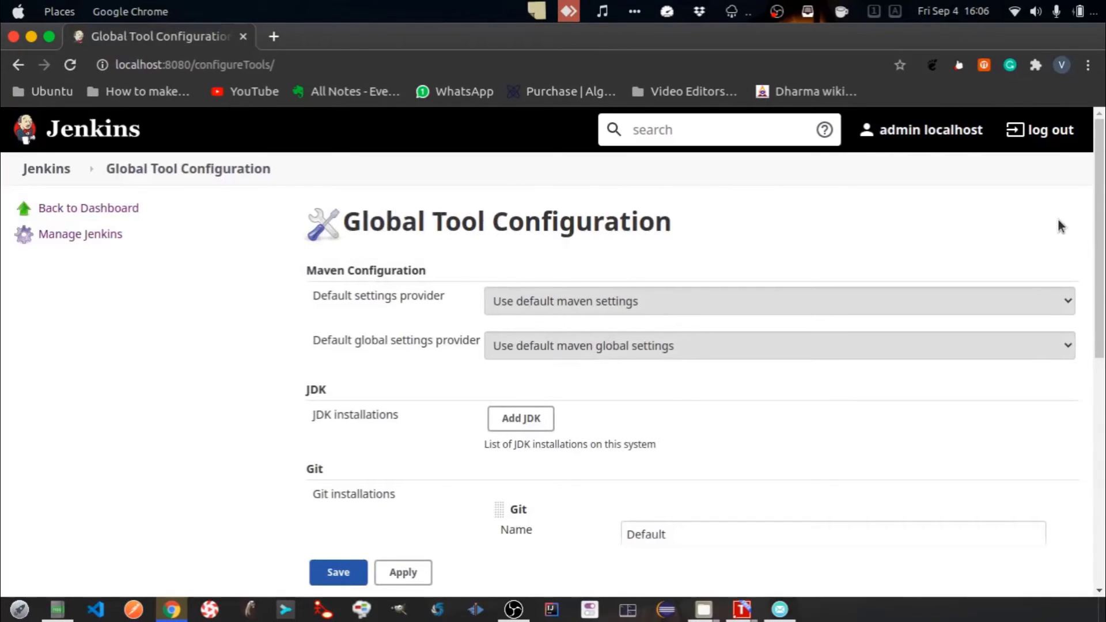
{"action": "scroll", "scroll_direction": "down", "scroll_amount": 3}
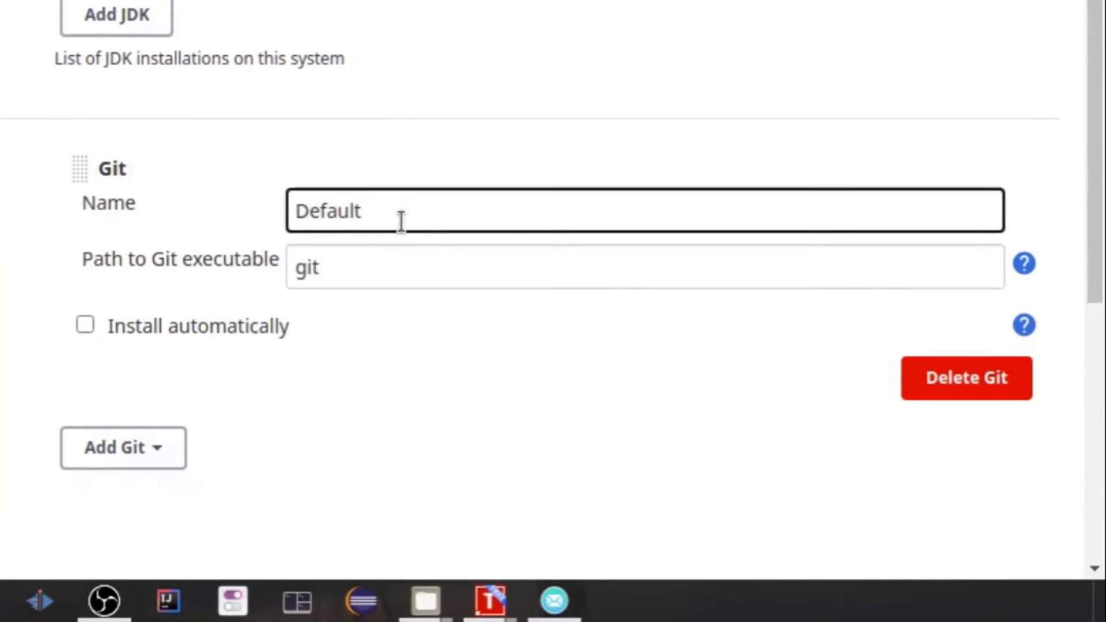
{"action": "type", "text": "g"}
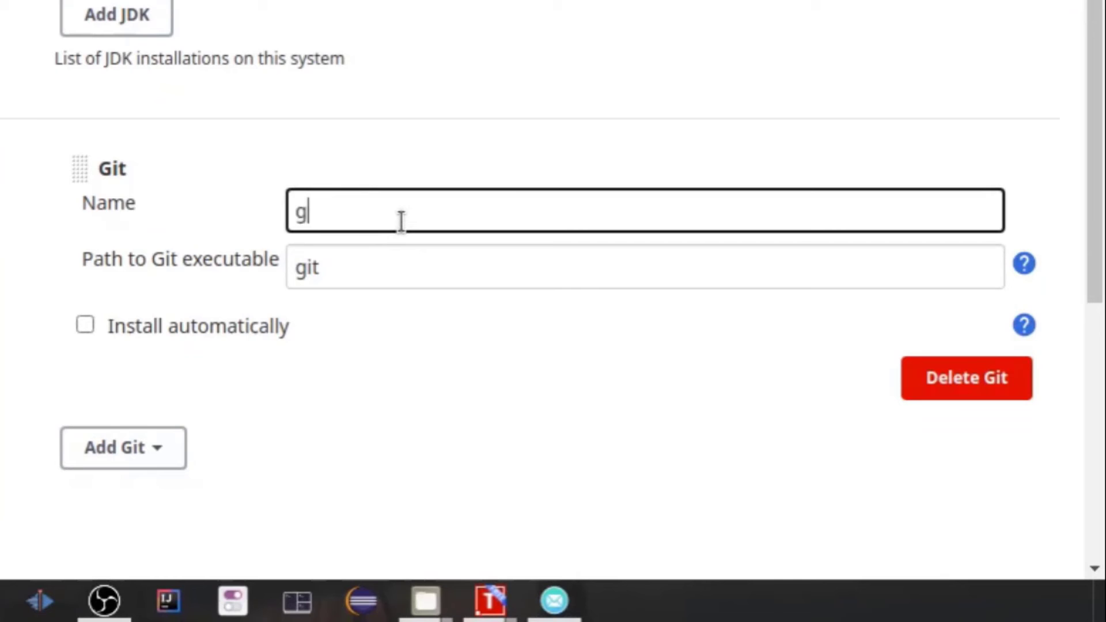
{"action": "type", "text": "ithub"}
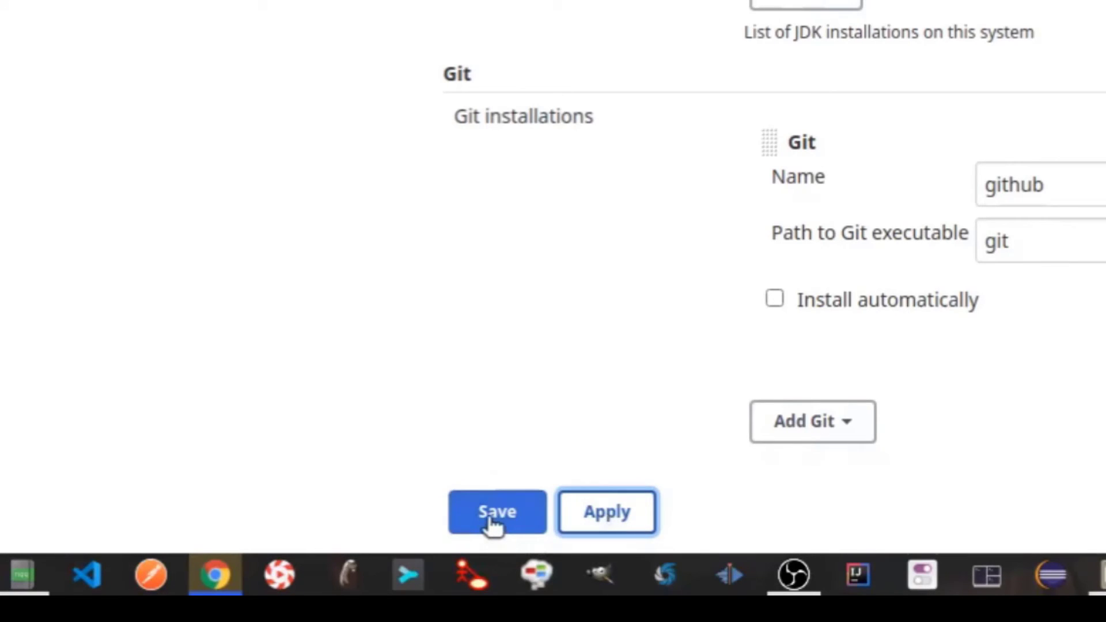
{"action": "left_click", "coordinate": [497, 512]}
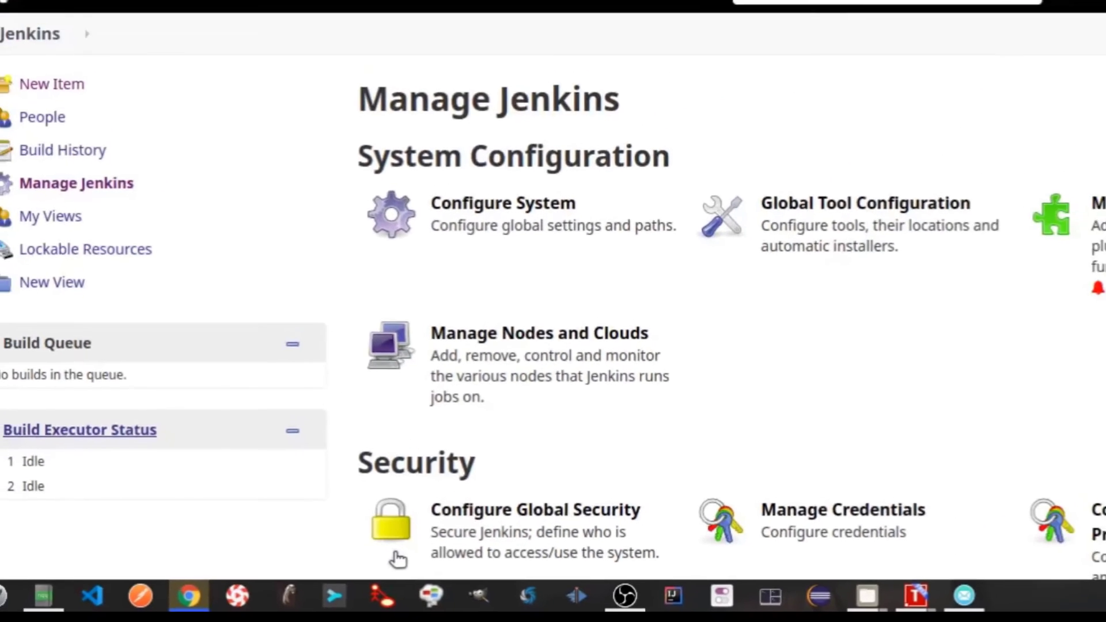